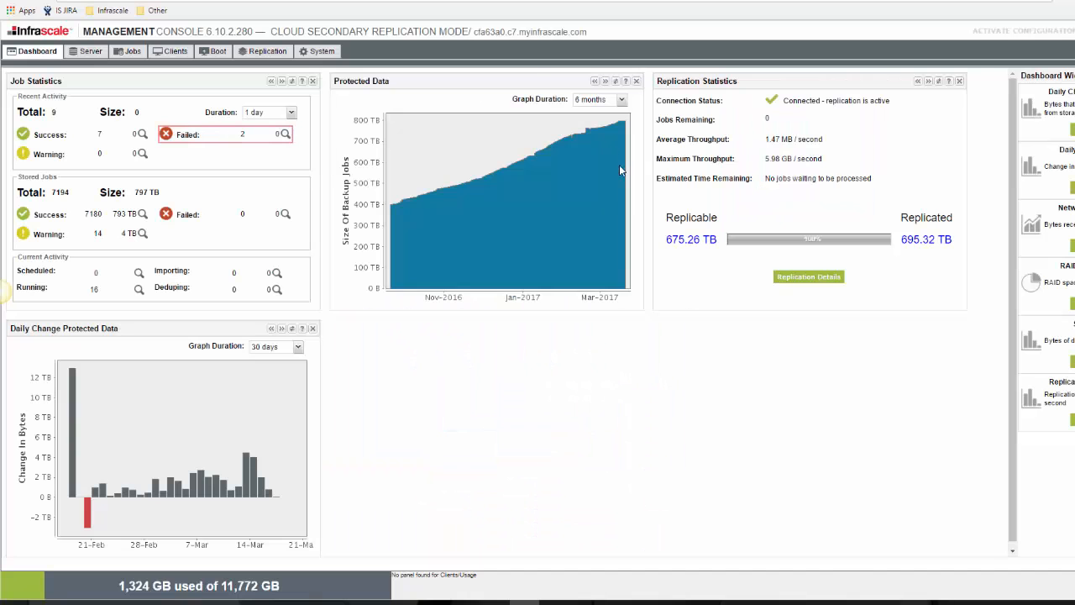
mouse_move(311, 106)
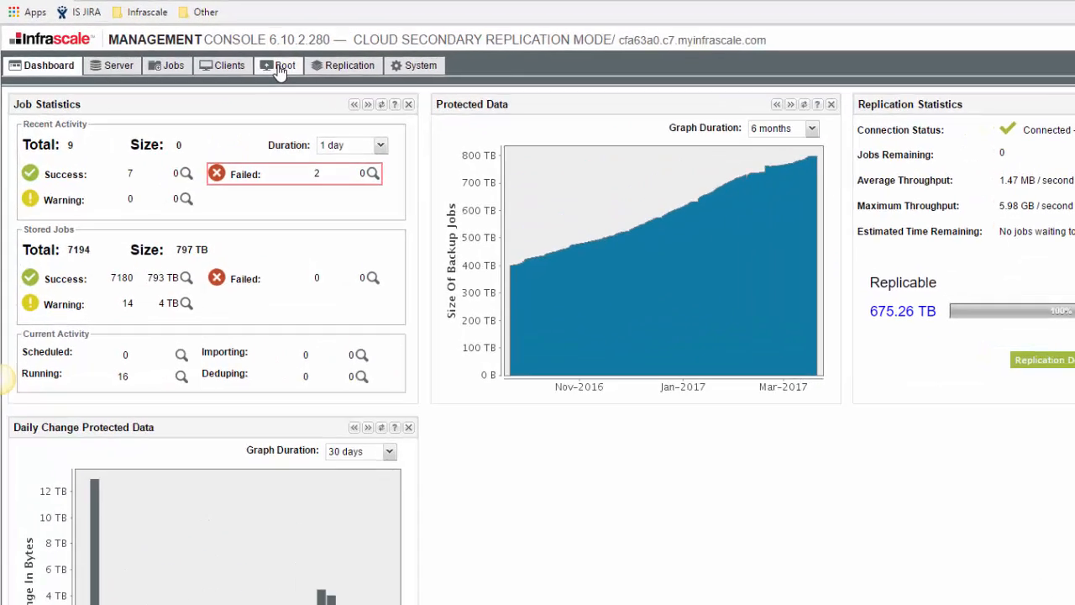
Go to the Boot section's Orchestration page, showing an empty plan canvas
left_click(285, 65)
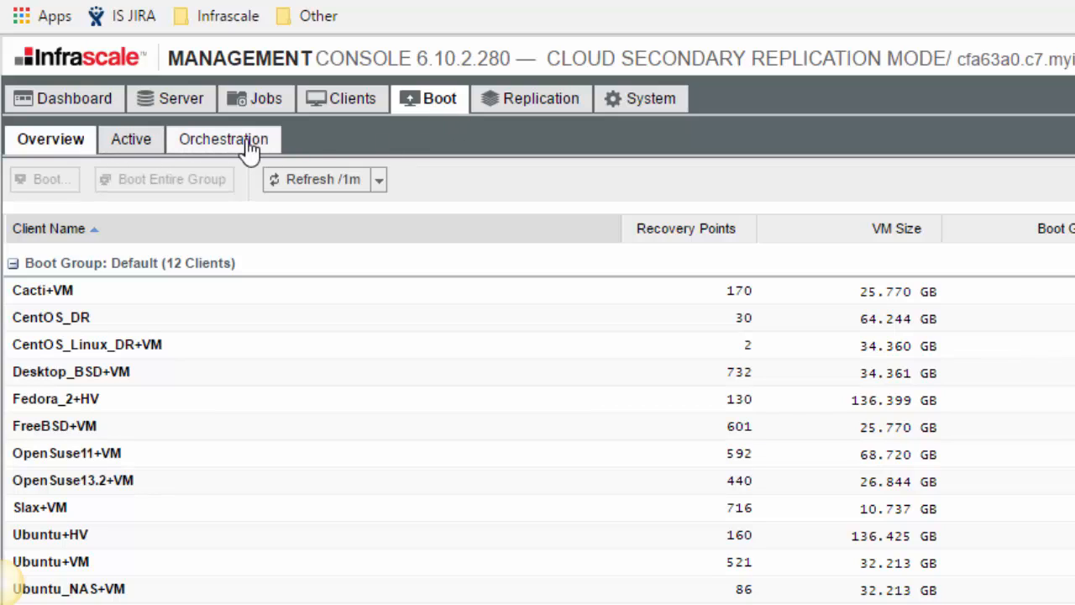
mouse_move(250, 151)
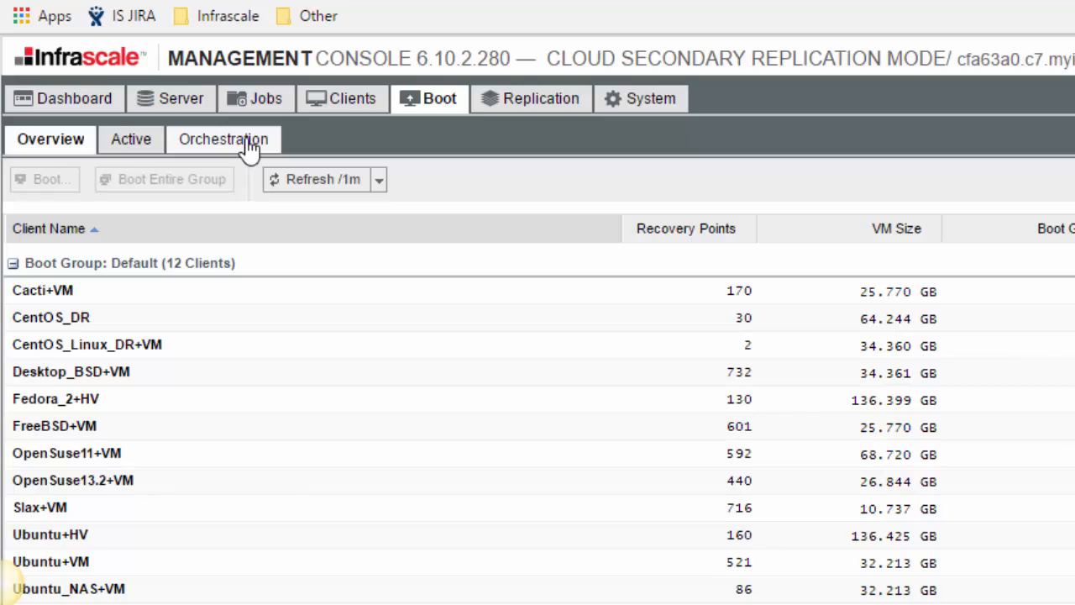
left_click(223, 139)
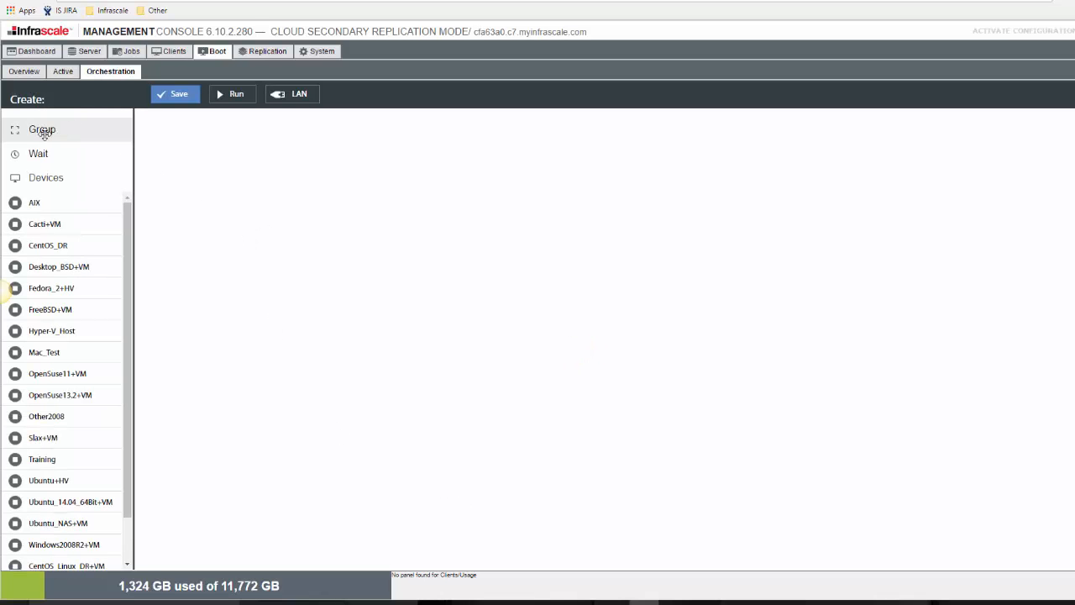
Add three boot groups named Domain, Crit Apps/DBs and All other servers
left_click(42, 129)
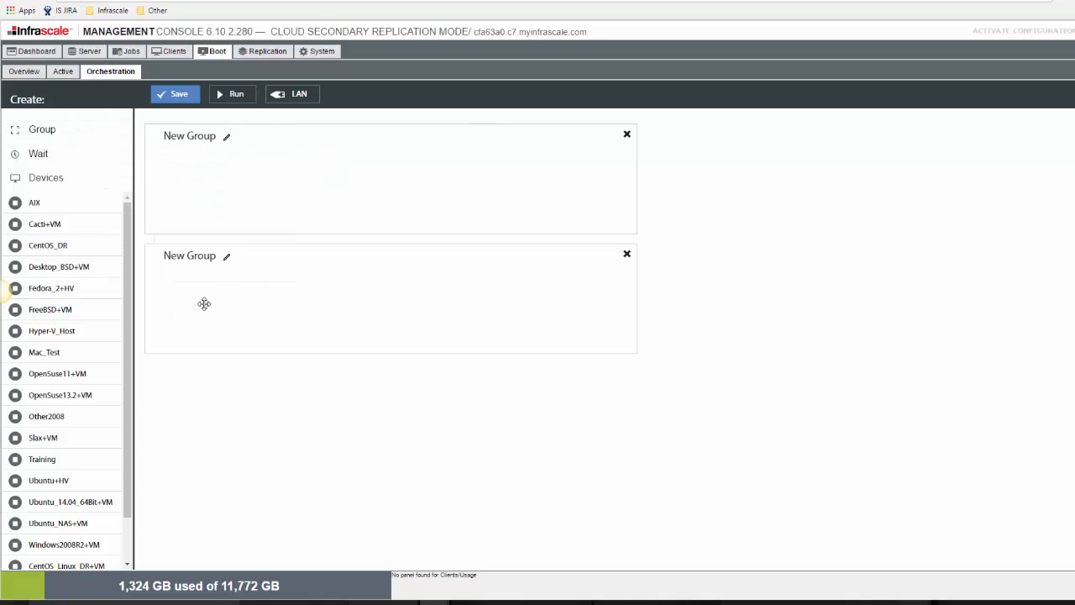
left_click(41, 129)
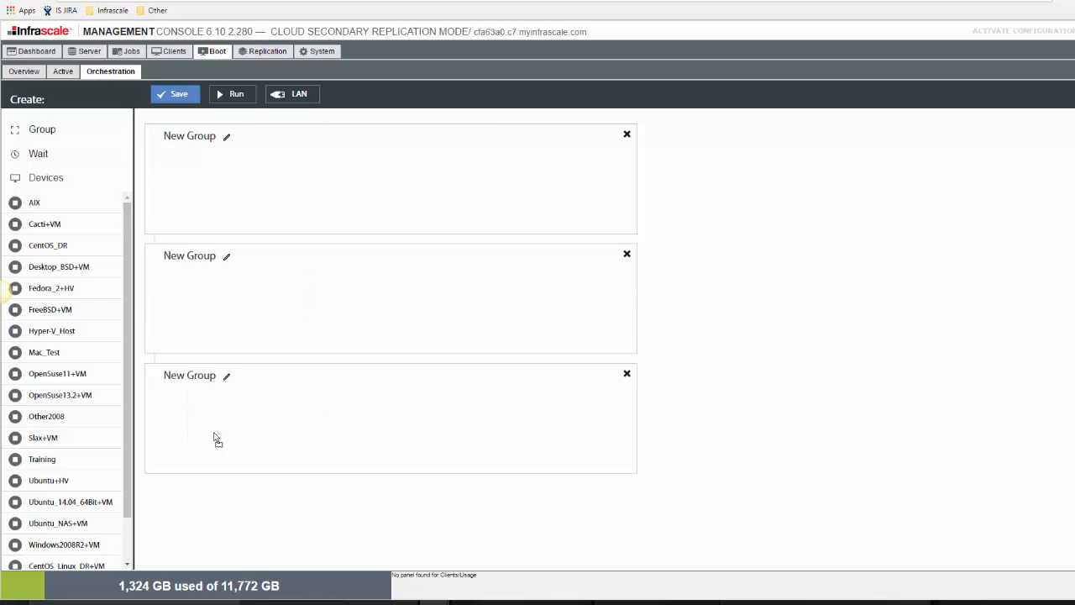
left_click(226, 136)
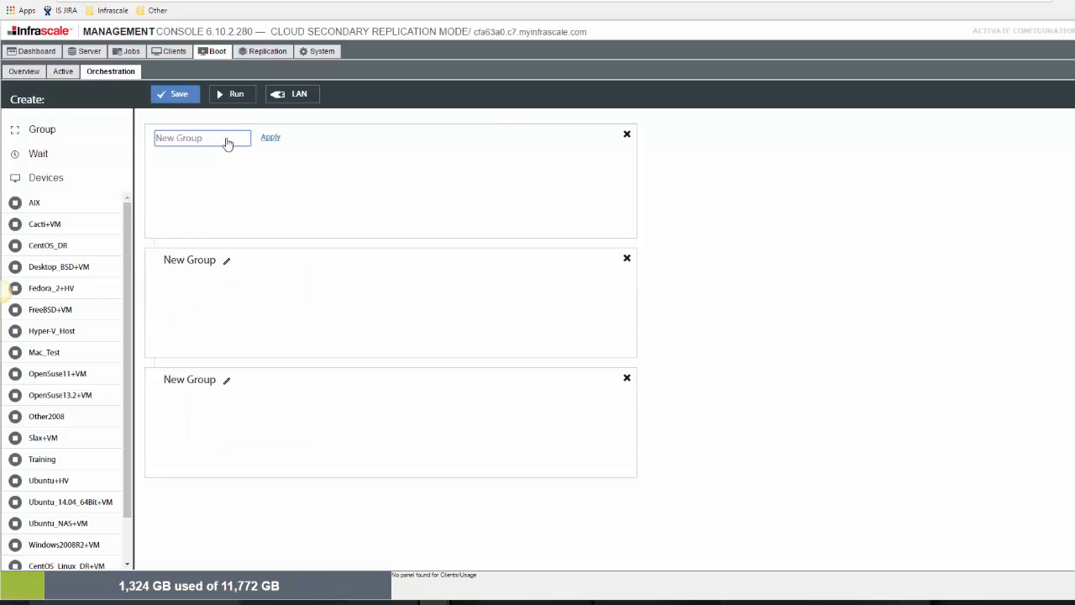
type("Domain")
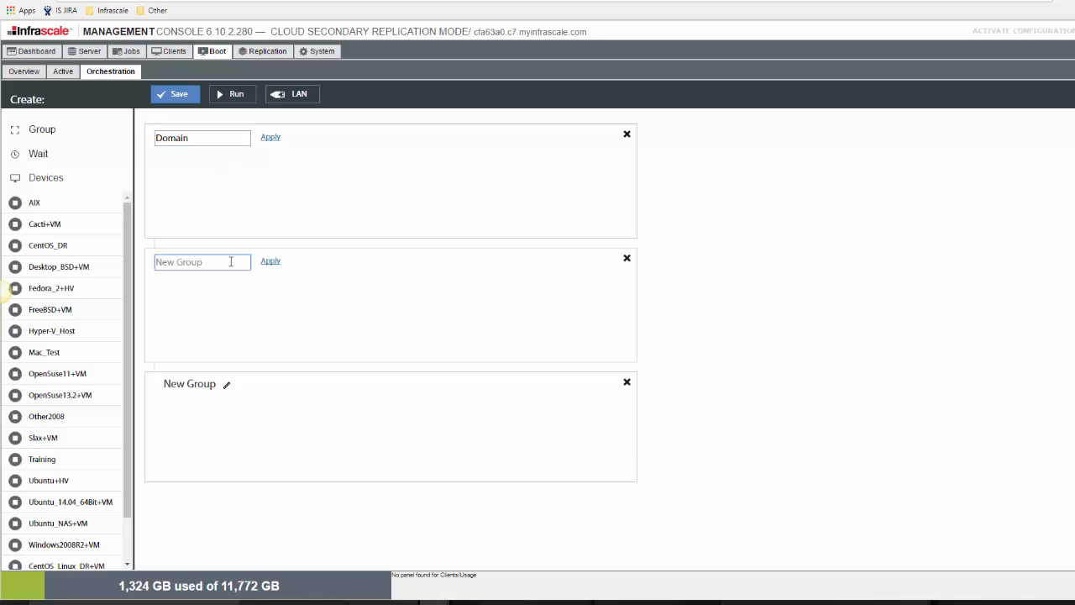
type("Crit Apps/DBs/")
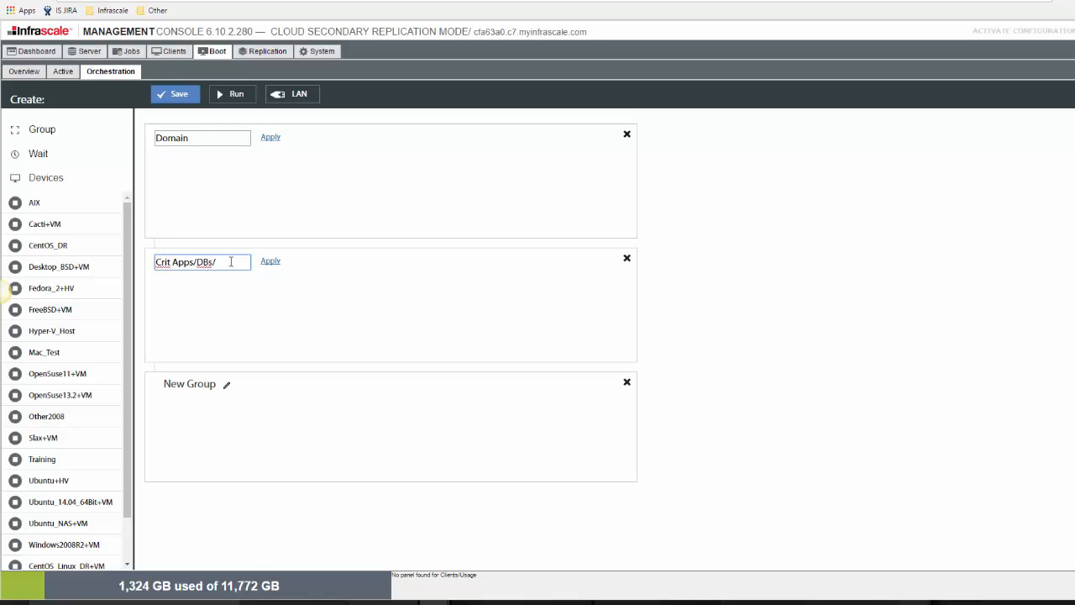
key("Backspace")
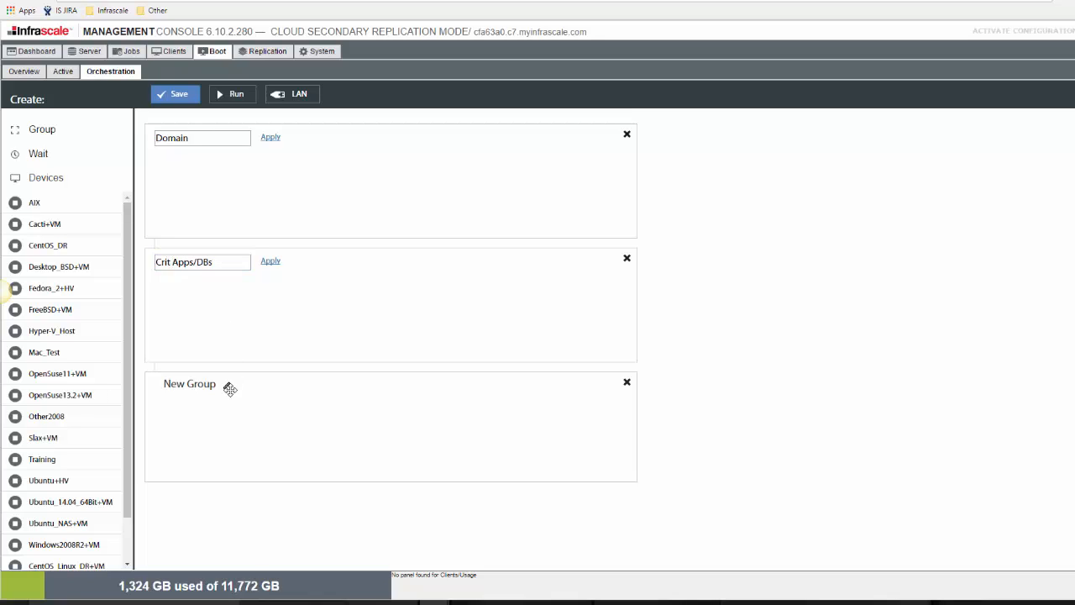
type("A")
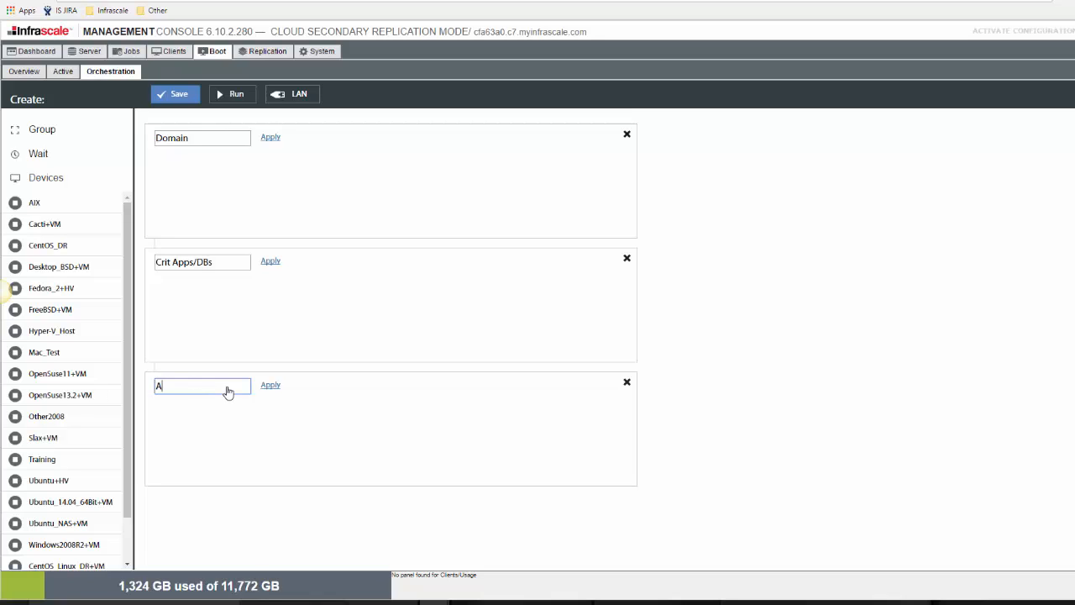
type("ll other servers")
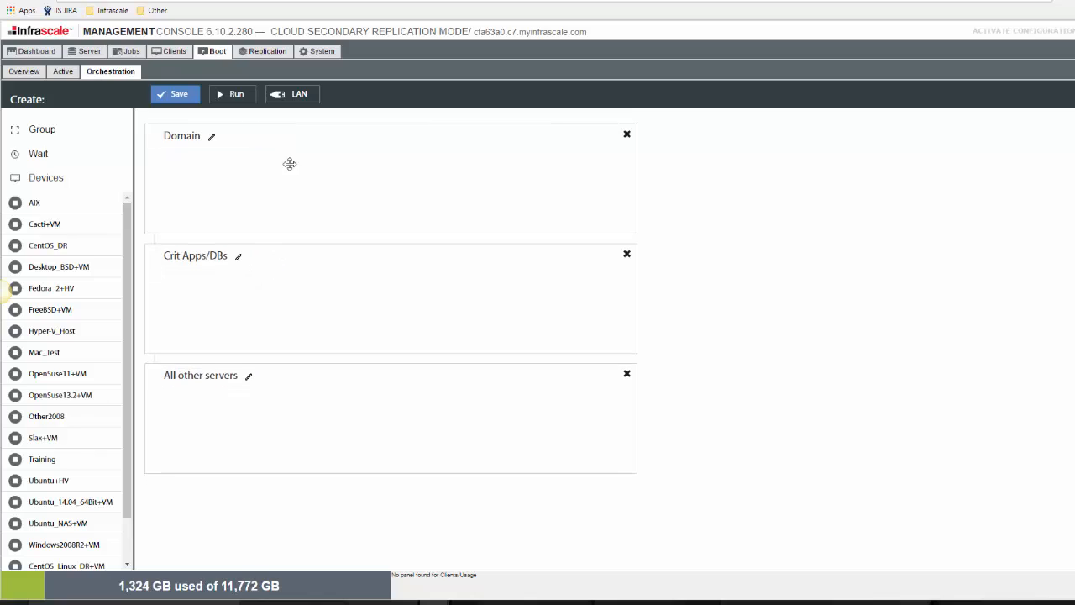
mouse_move(253, 204)
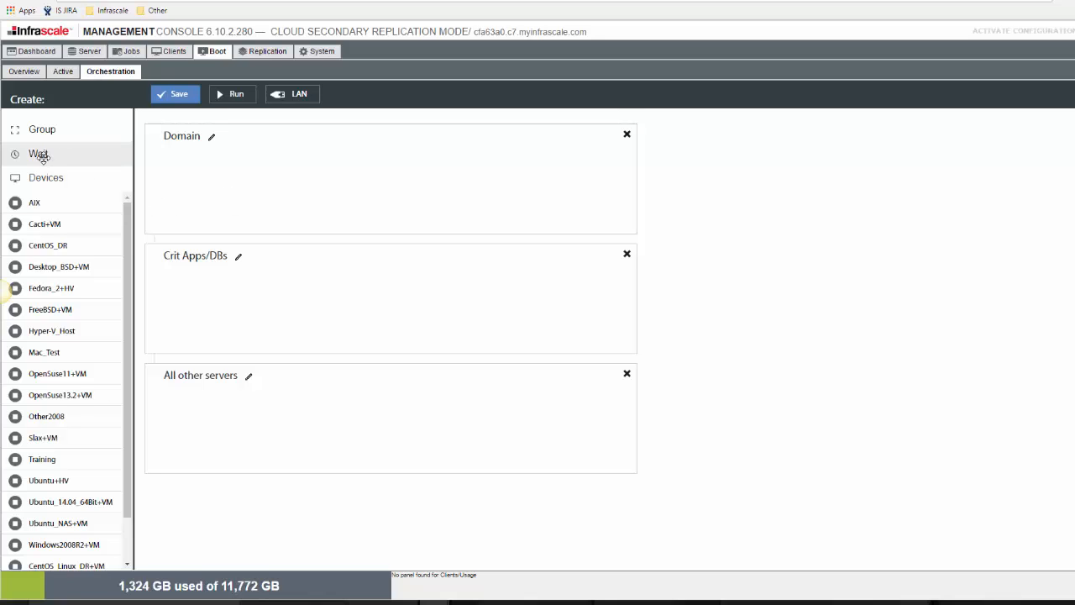
mouse_move(61, 159)
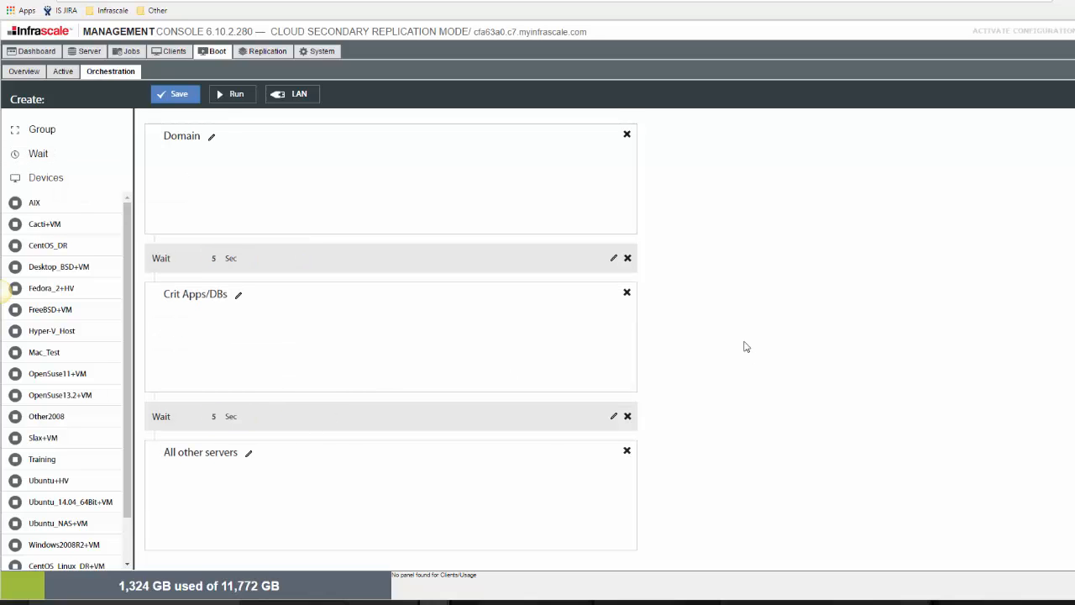
mouse_move(650, 329)
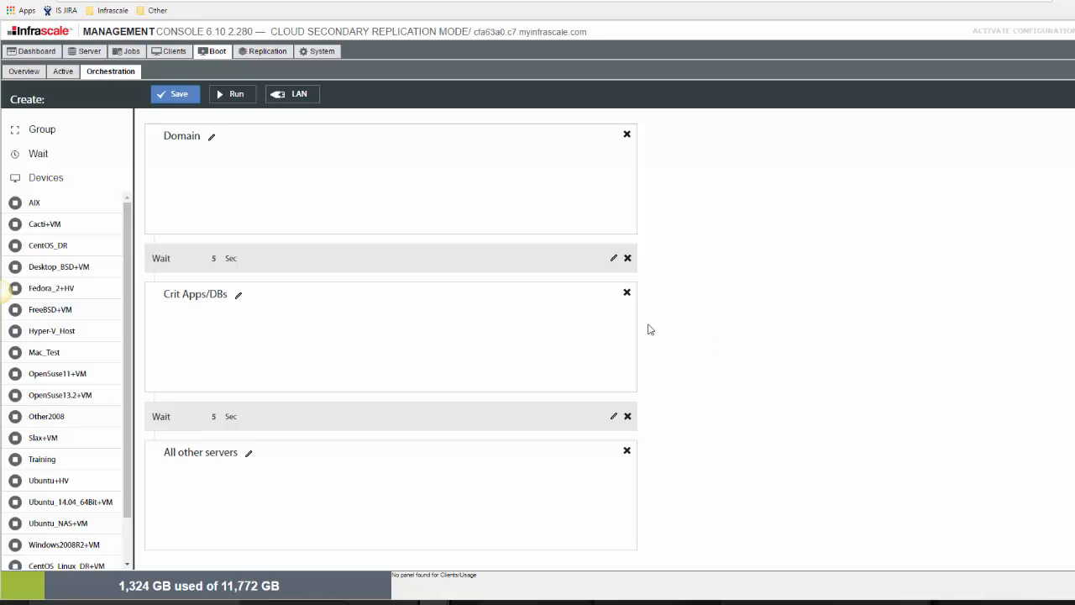
Assign Sales2008R2 to Domain and CentOS_Linux_DR+VM and Other2008 to Crit Apps/DBs
scroll("down", 3)
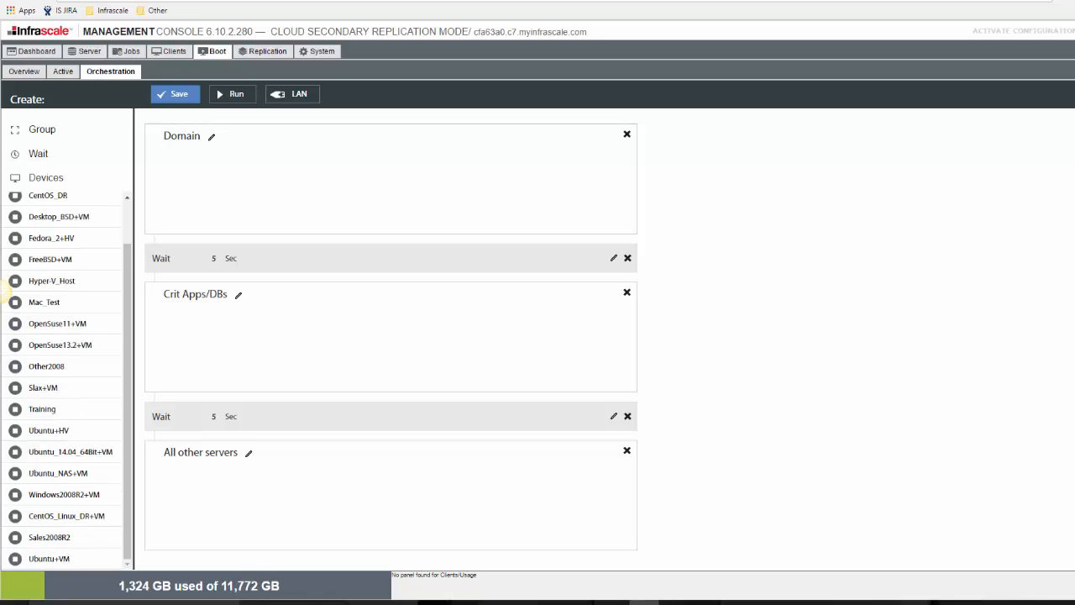
mouse_move(54, 537)
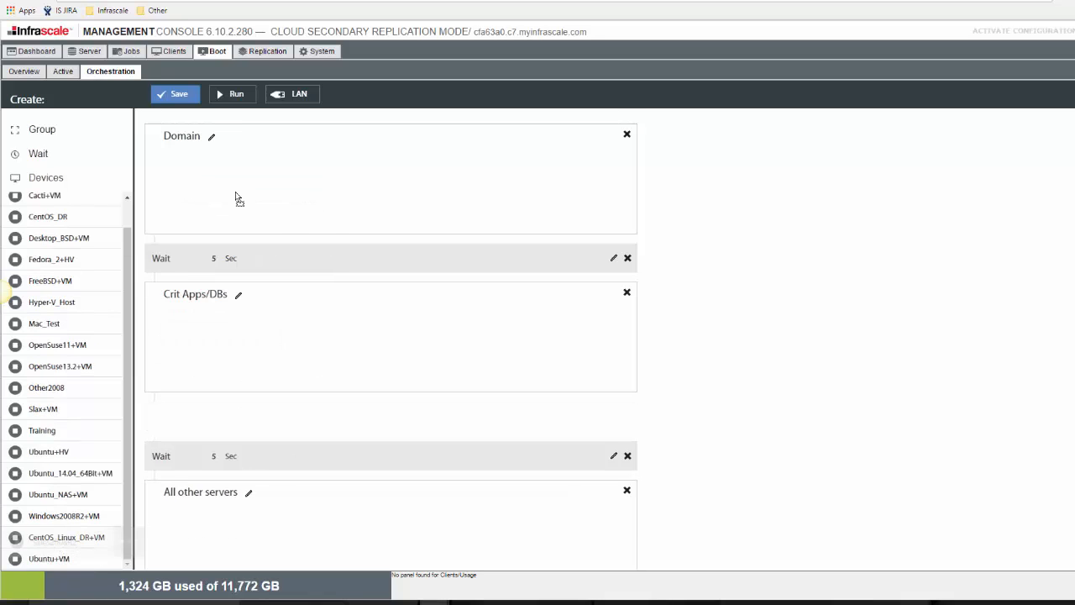
left_click_drag(63, 515, 235, 169)
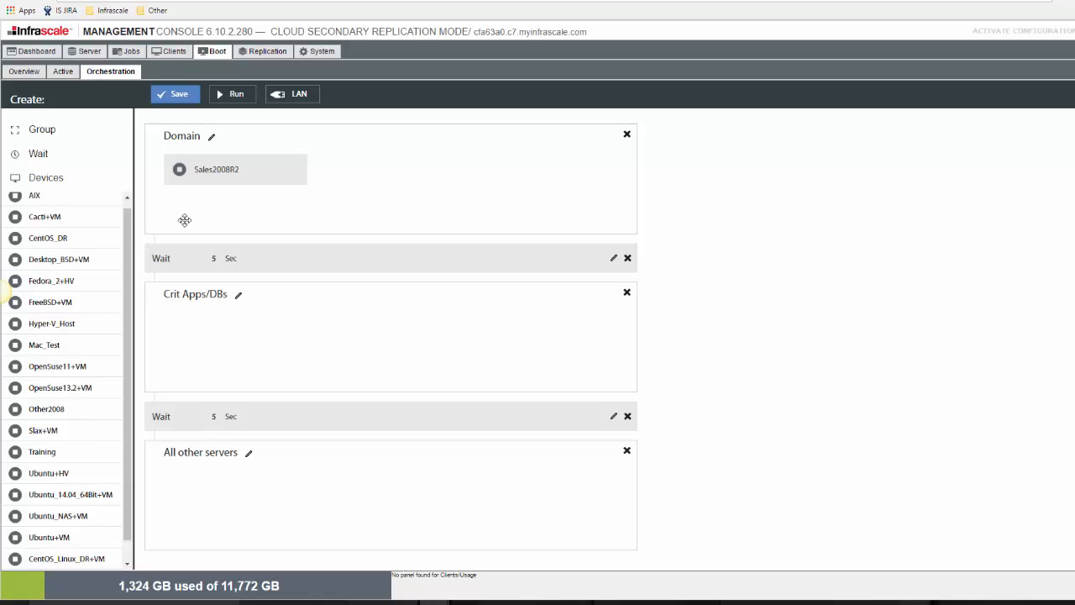
mouse_move(183, 222)
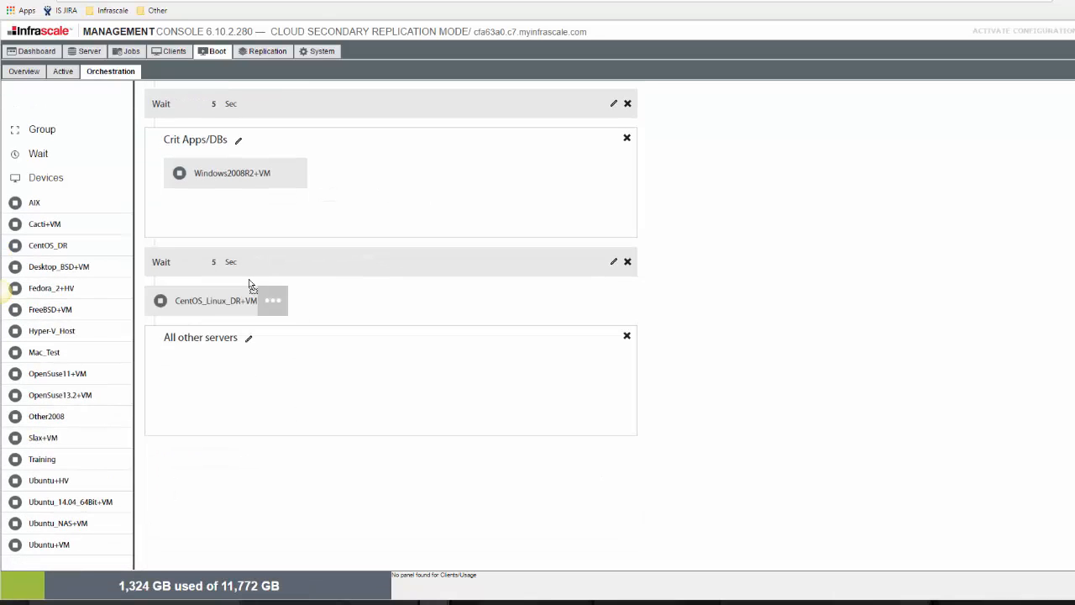
left_click_drag(215, 300, 391, 173)
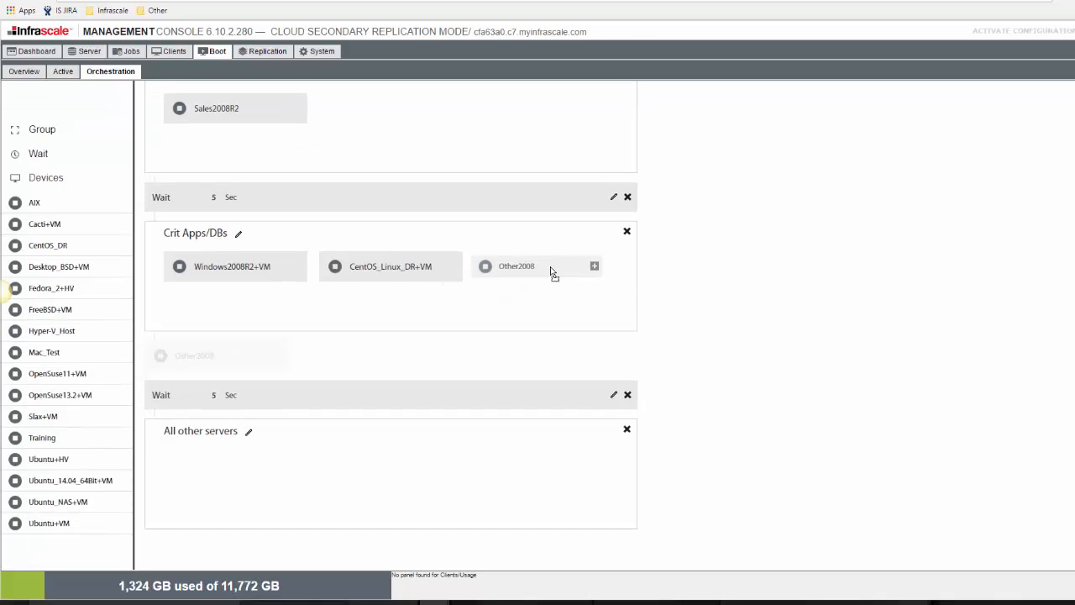
left_click_drag(193, 356, 524, 266)
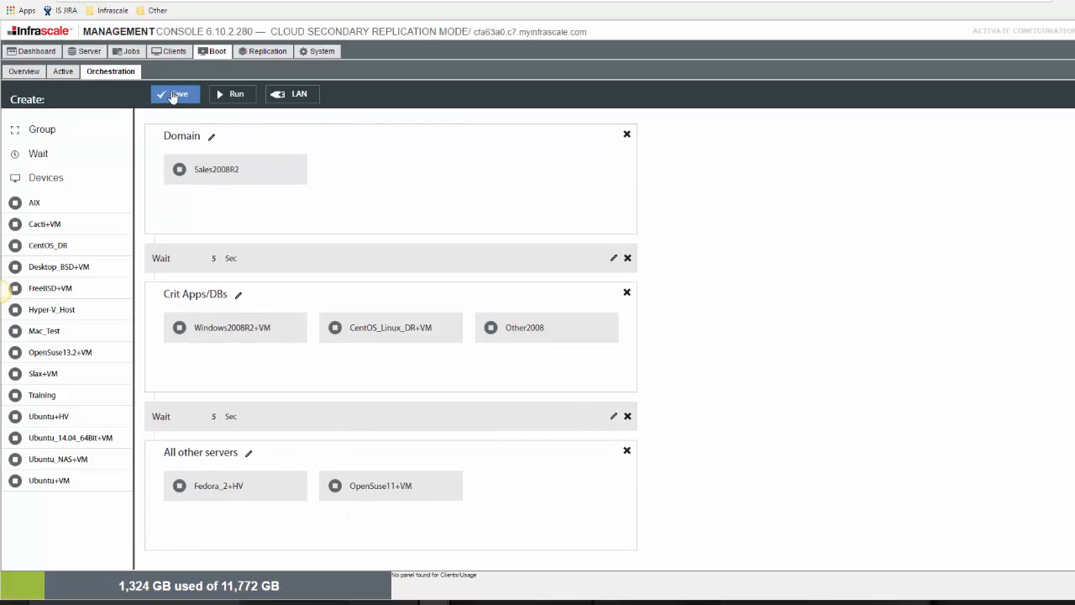
mouse_move(561, 167)
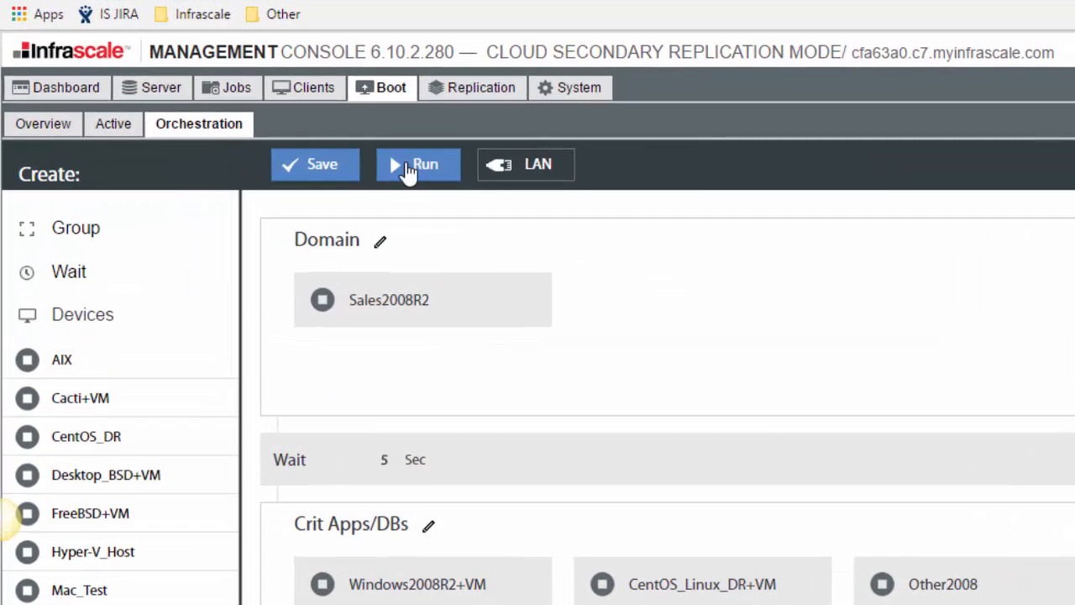
Run the boot orchestration plan and view the Active booted machines
left_click(315, 164)
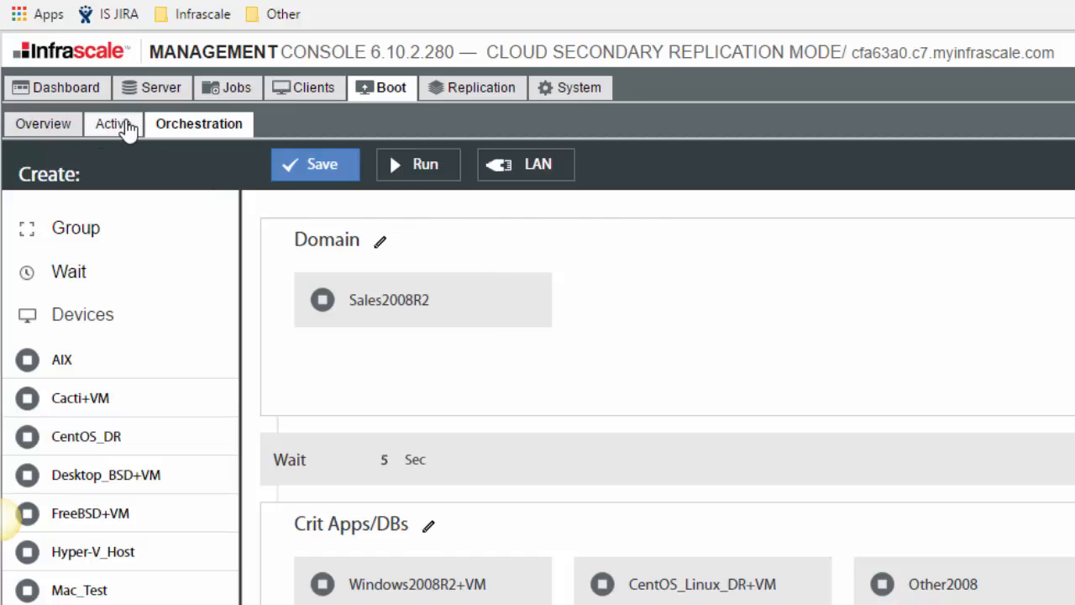
left_click(113, 124)
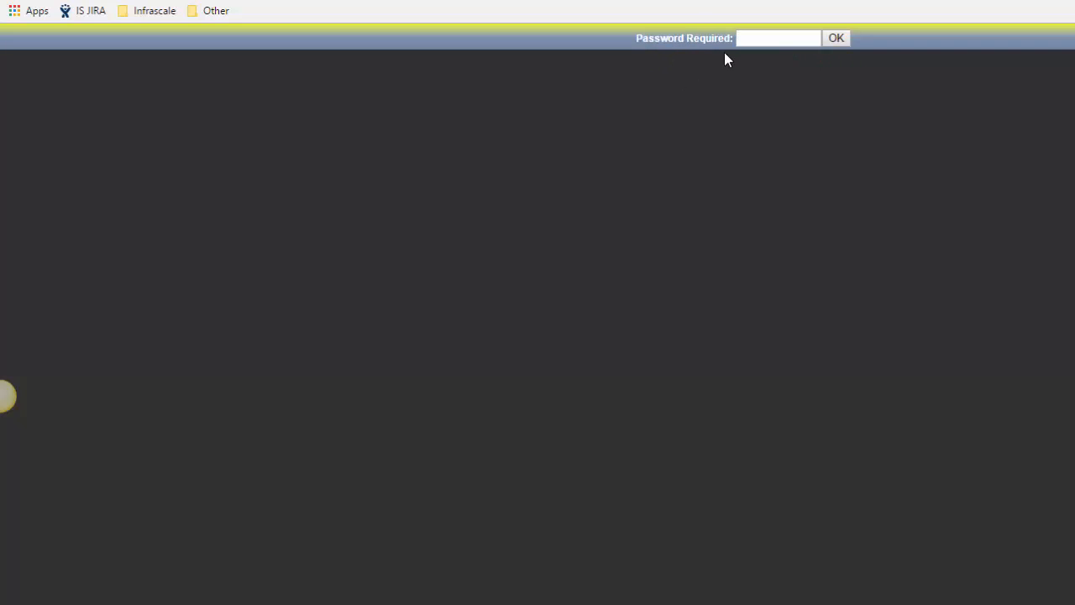
Submit the VNC password to connect to the booted VM's console
left_click(836, 37)
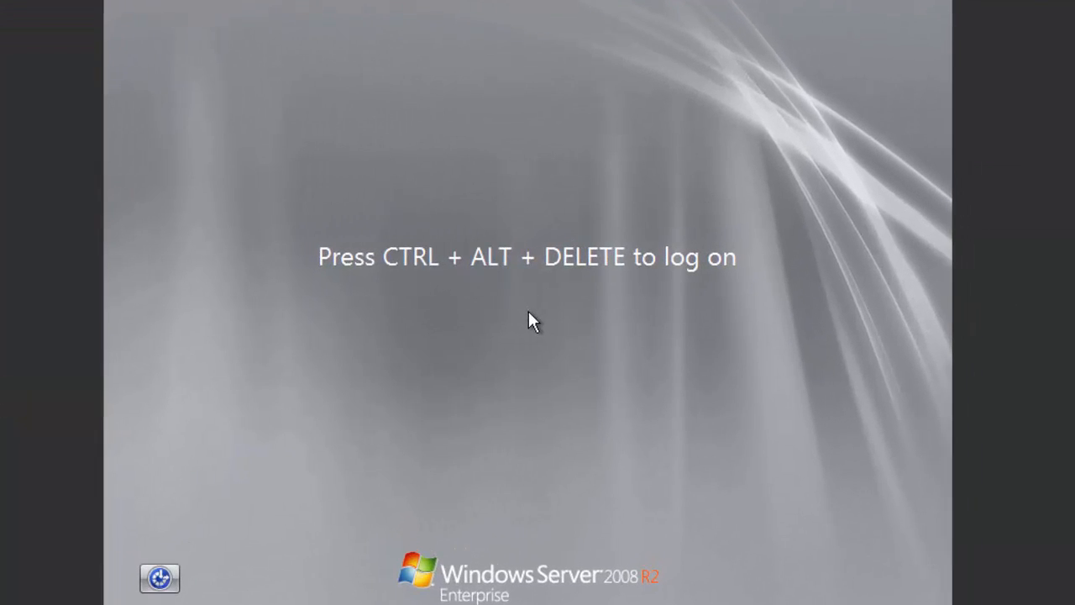
Log on to Windows Server 2008 R2 as Administrator
key("ctrl+alt+delete")
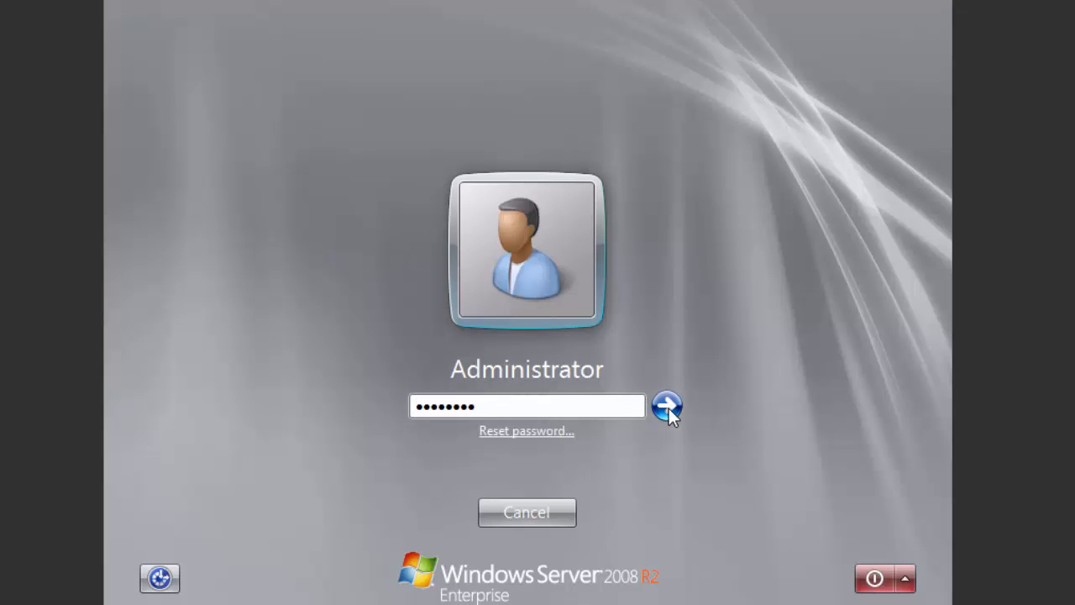
left_click(668, 406)
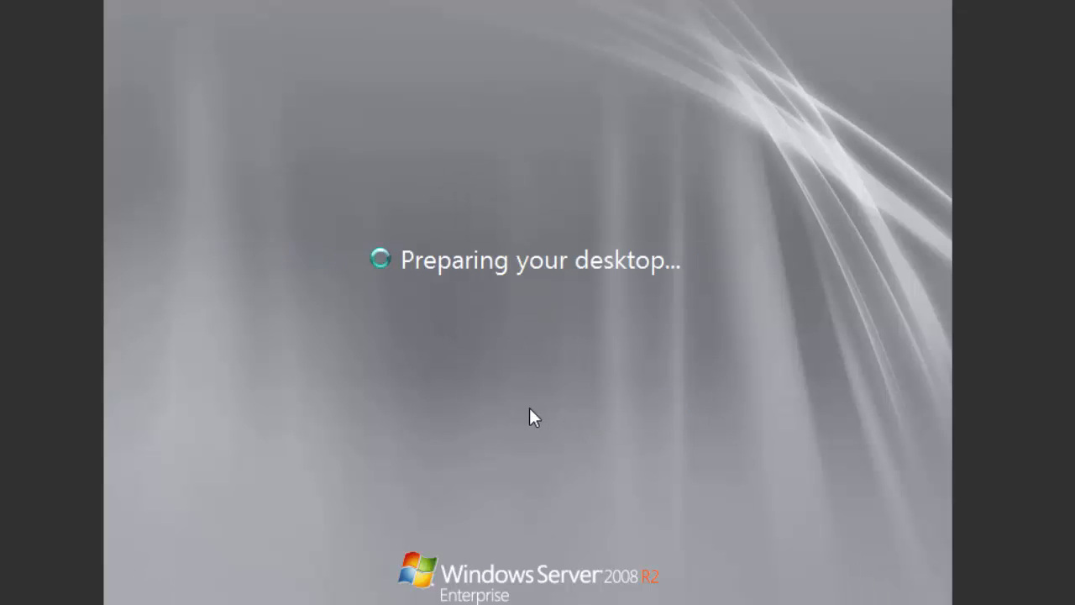